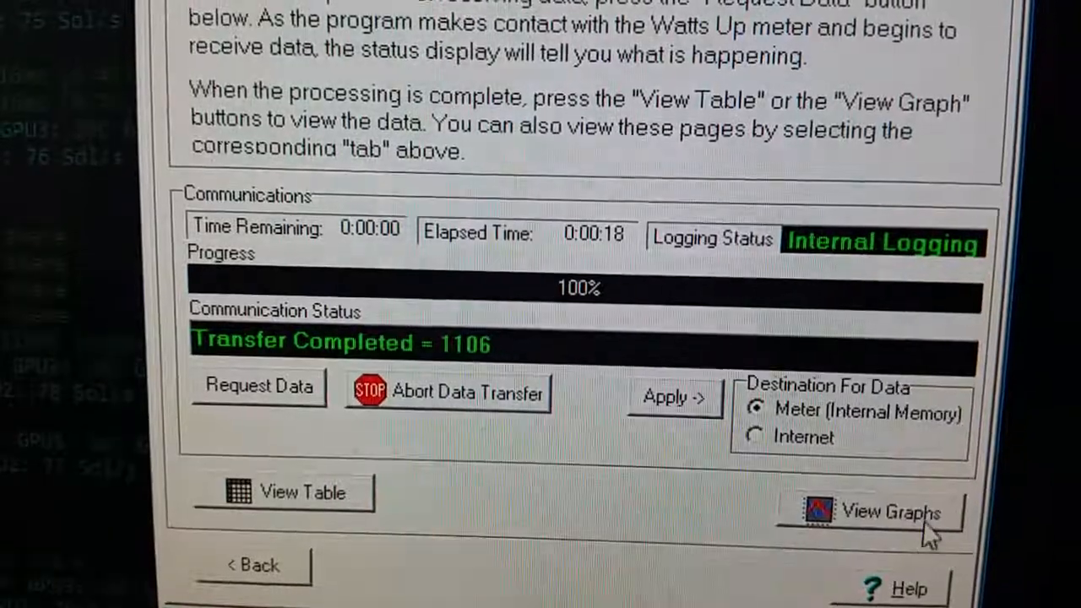
Step: Plot the downloaded meter readings on the Graphs tab as Watts
left_click(879, 510)
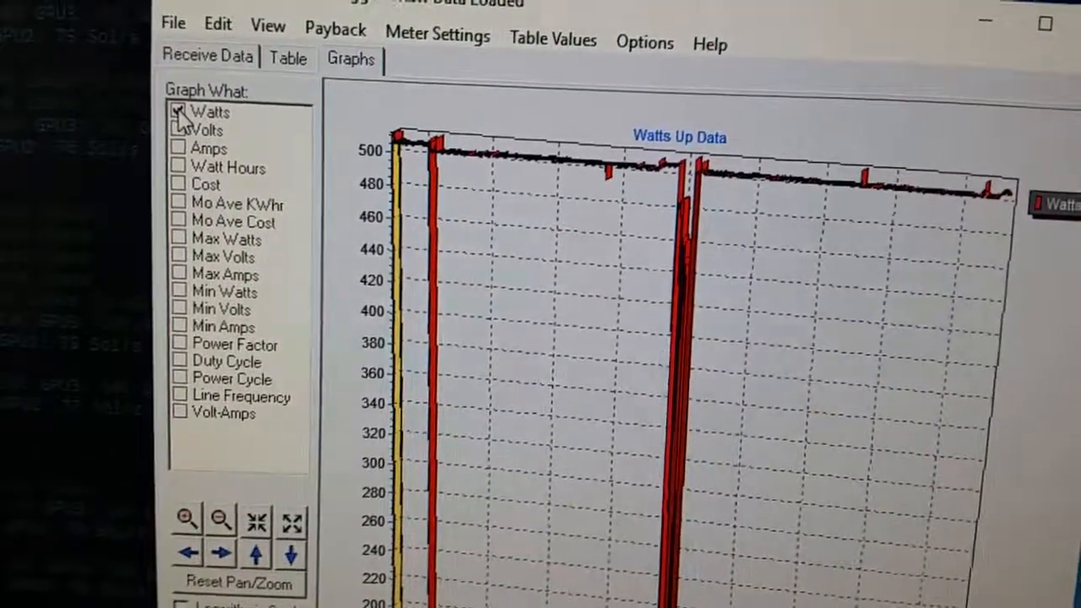
Step: Open Meter Settings to see the $0.12 per kWh rate
left_click(179, 202)
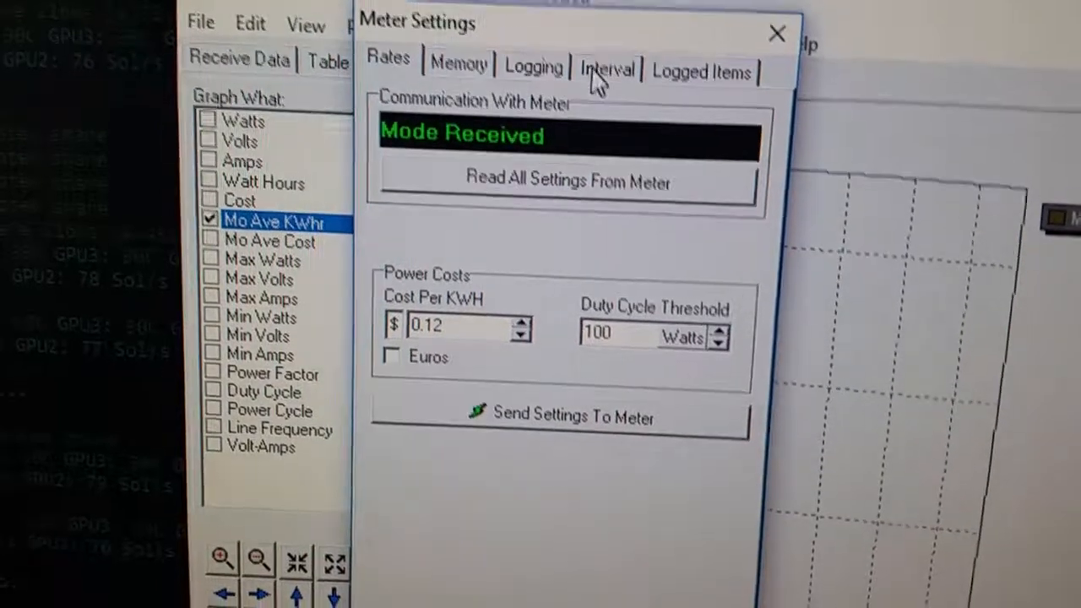
Step: Check the Interval, Logged Items and Memory tabs for one-minute, 30-day overwrite logging
left_click(606, 71)
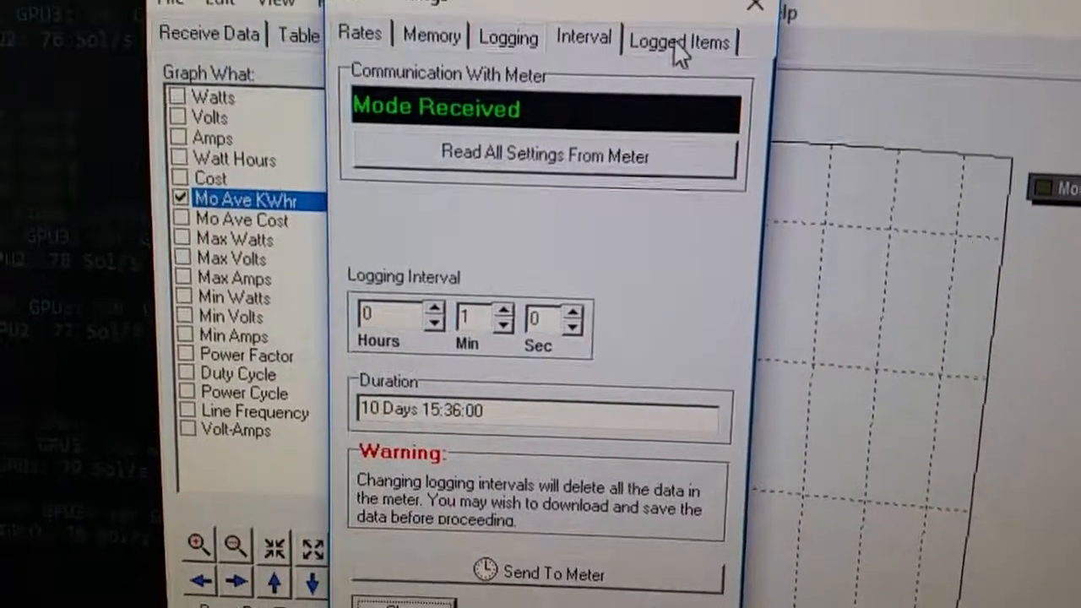
left_click(679, 42)
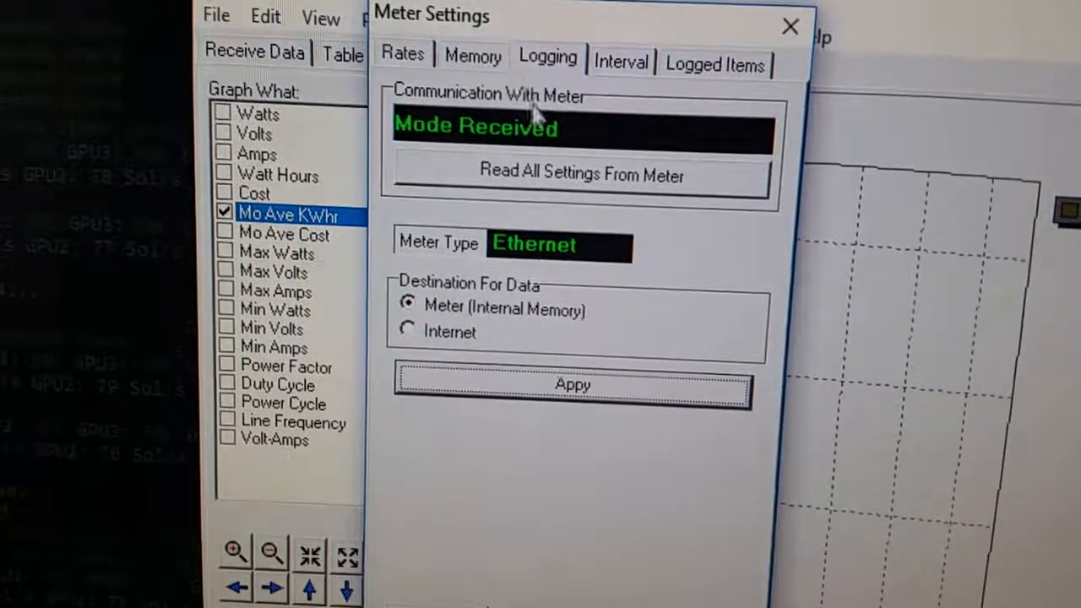
left_click(475, 59)
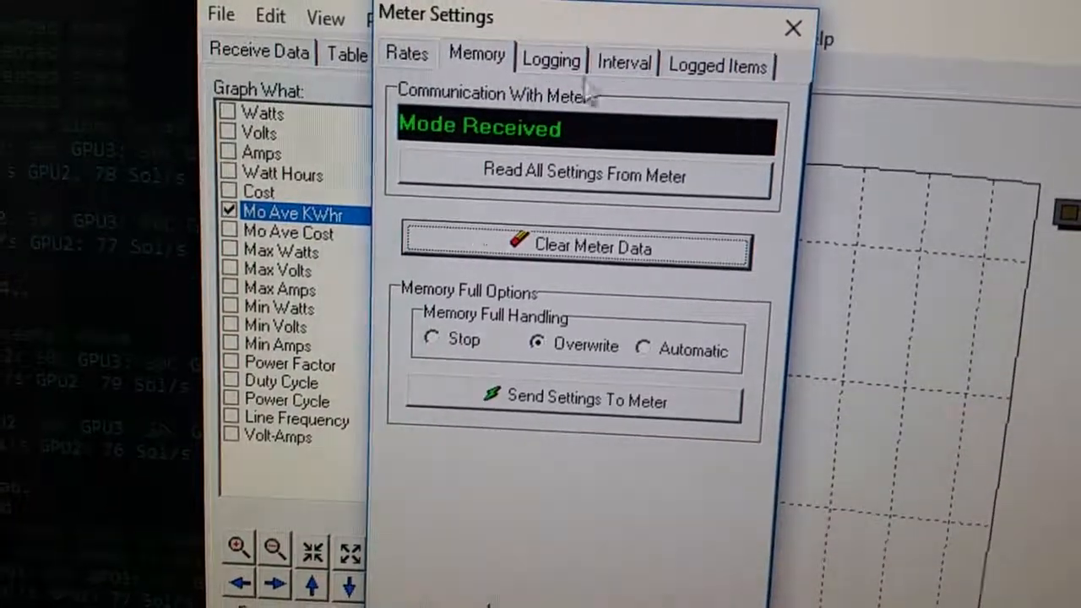
left_click(550, 61)
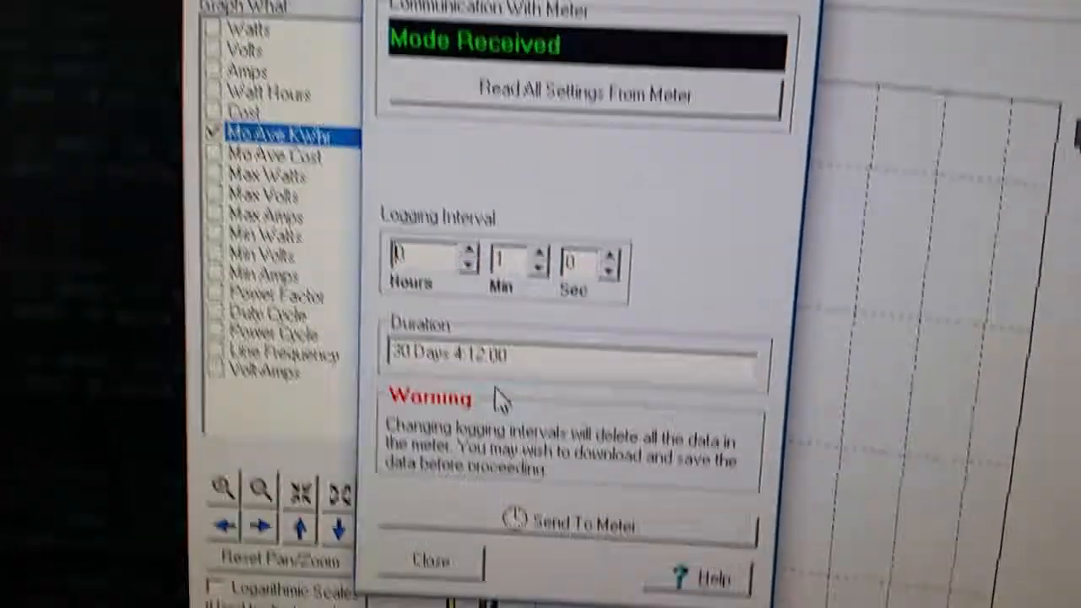